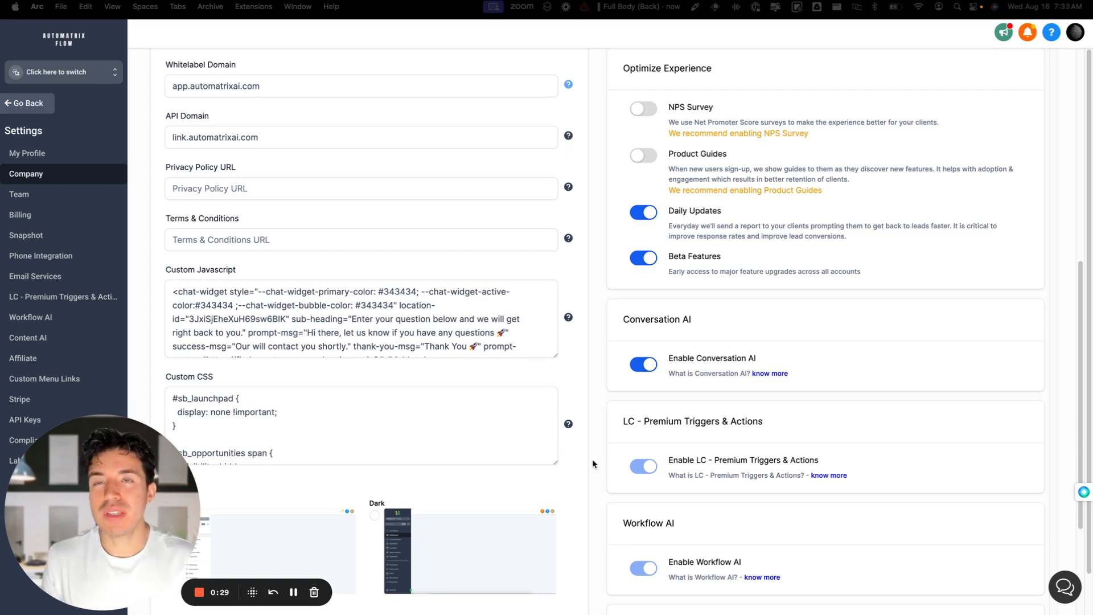
mouse_move(516, 407)
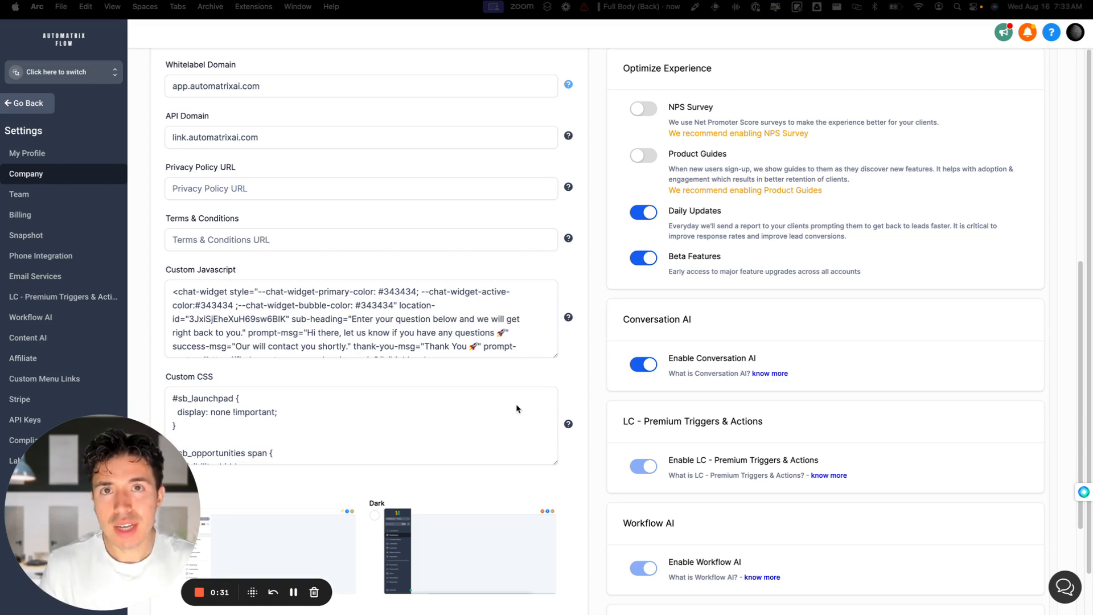
scroll("down", 3)
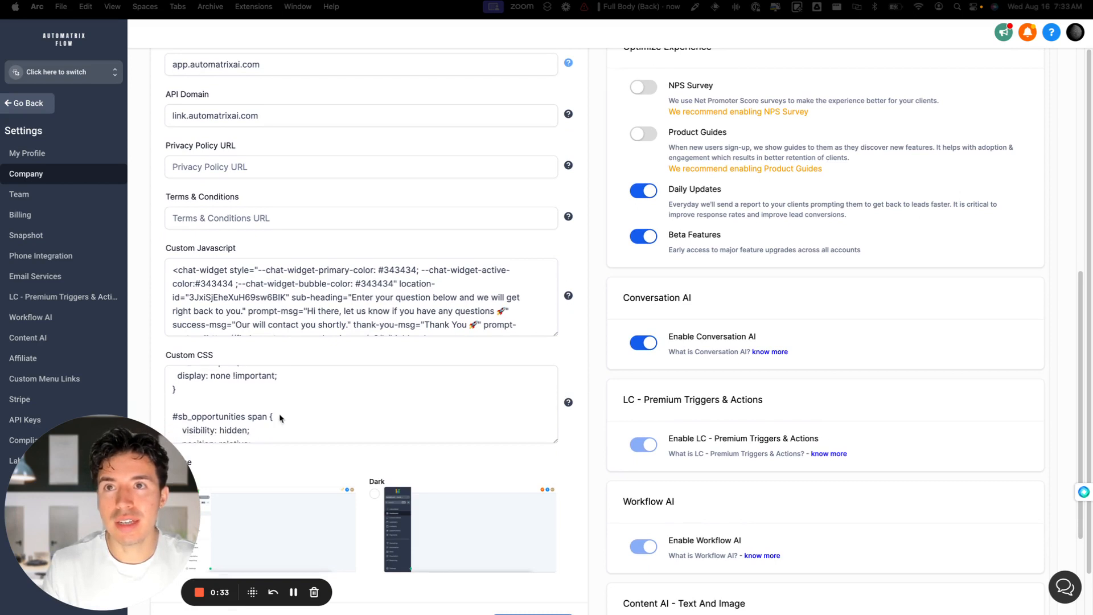
scroll("down", 3)
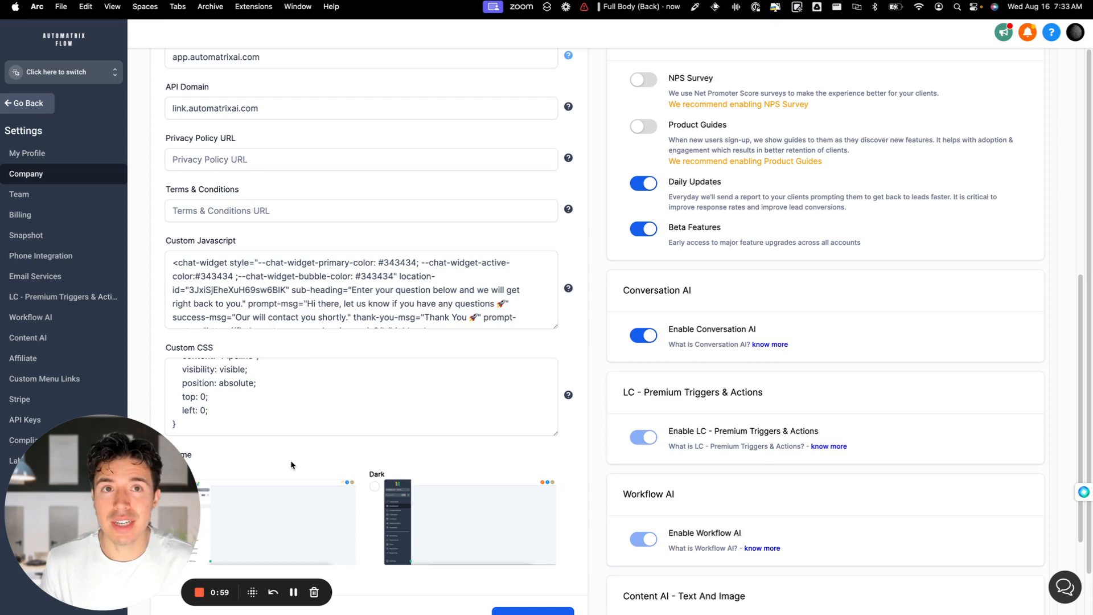
scroll("down", 3)
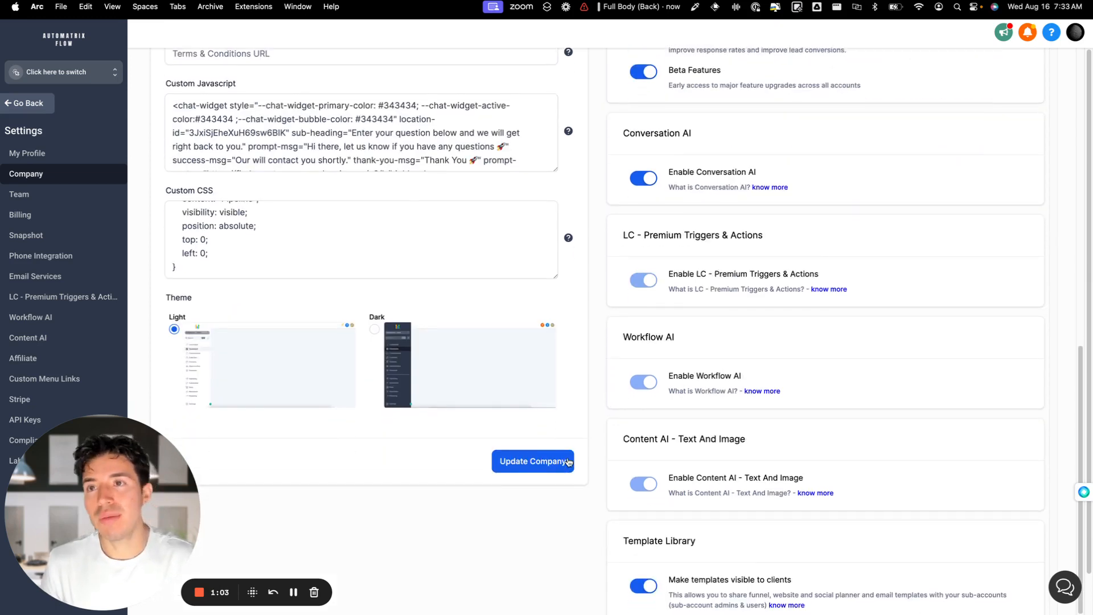
scroll("down", 3)
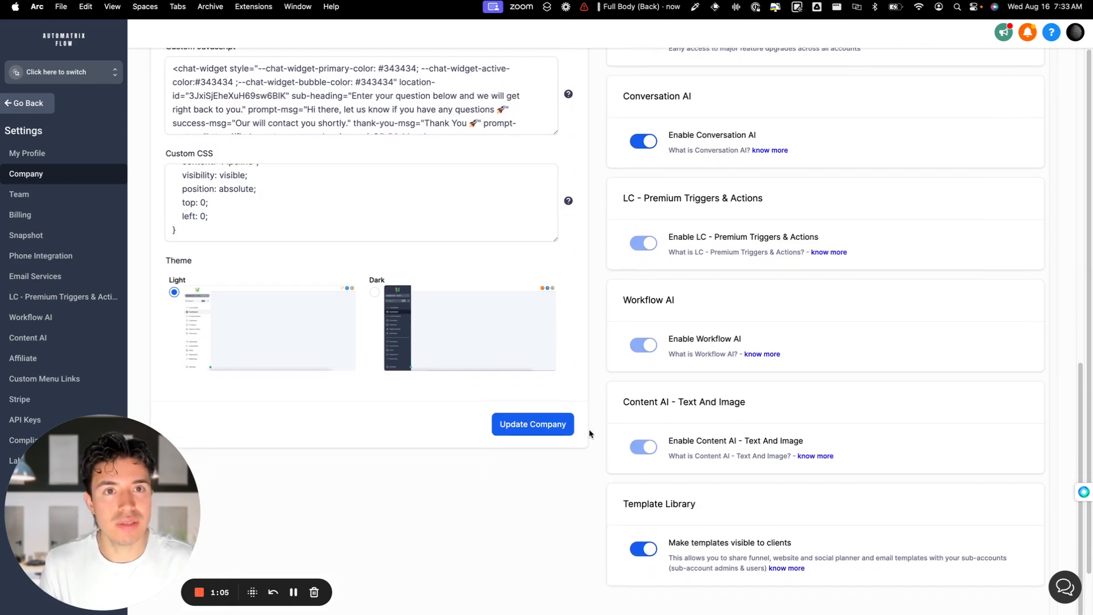
scroll("up", 3)
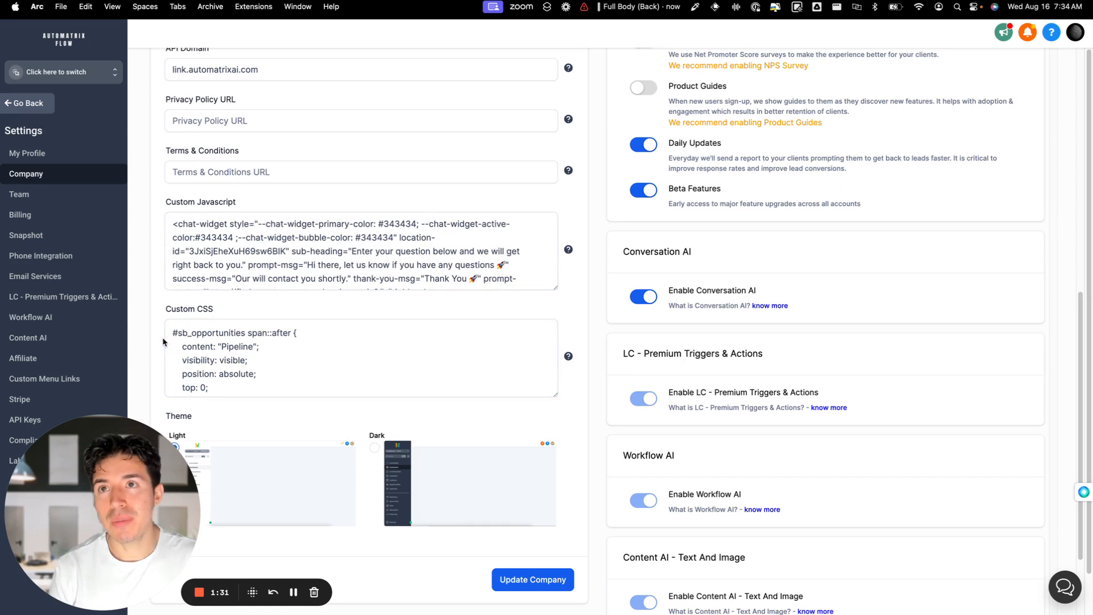
left_click(361, 357)
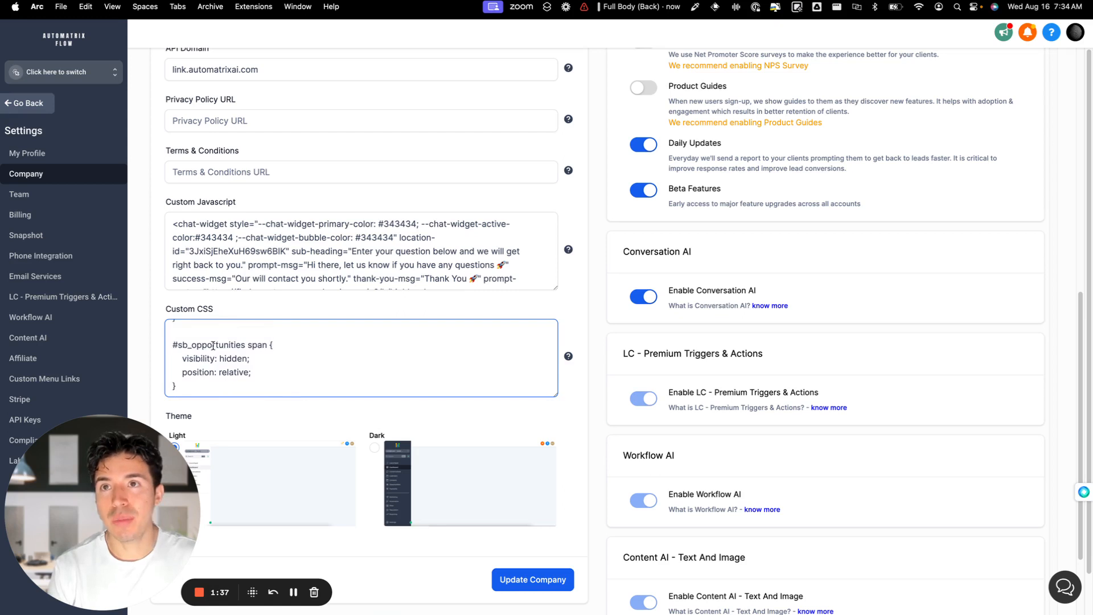
double_click(209, 330)
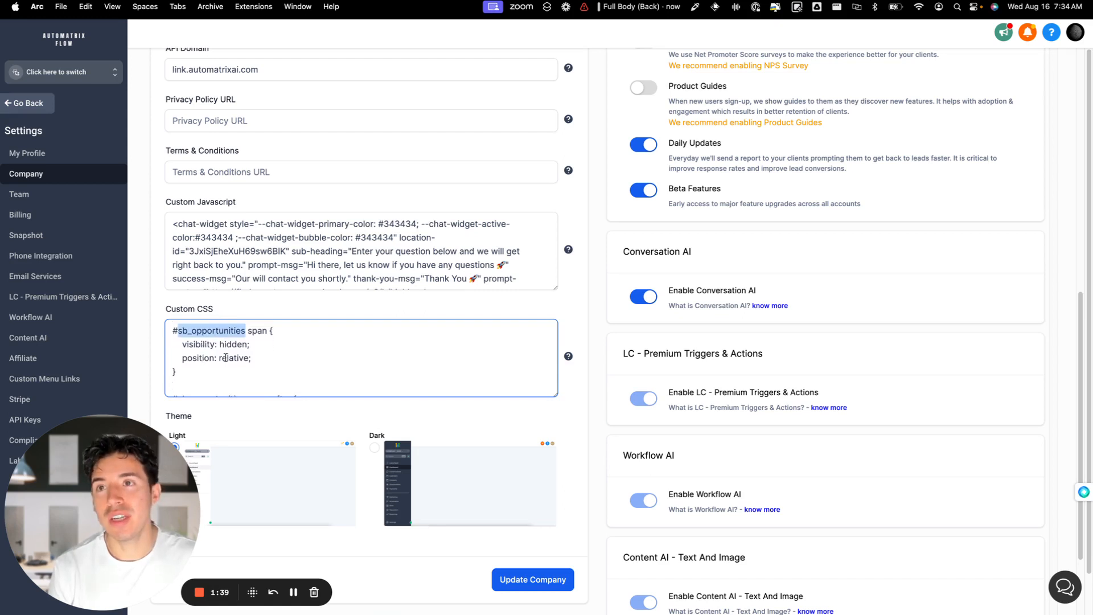